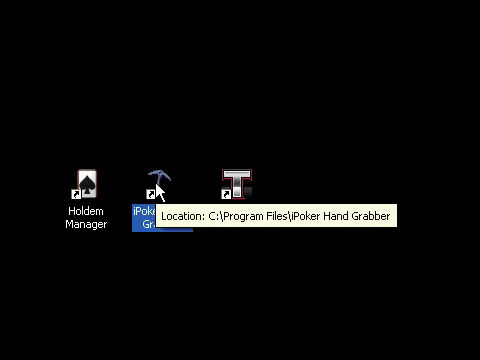
# - Launch the hand grabber, select Titan Poker and re-enable Save Hand History to the output folder
pyautogui.doubleClick(152, 184)
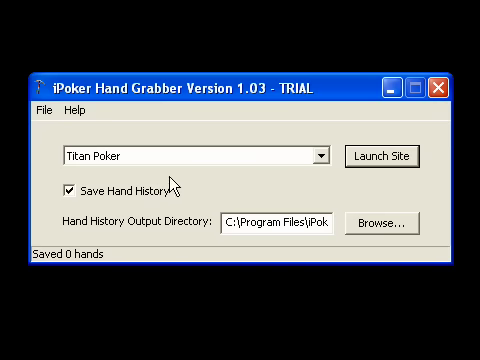
pyautogui.moveTo(322, 188)
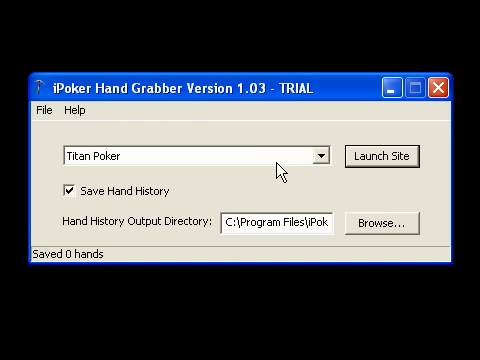
pyautogui.moveTo(328, 158)
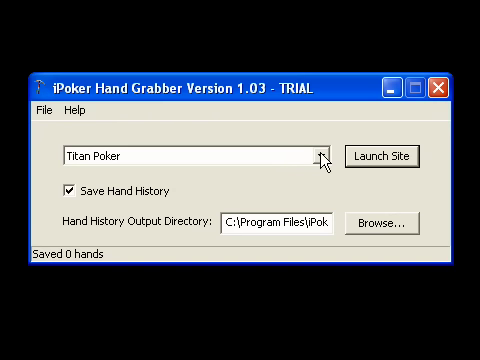
pyautogui.moveTo(260, 224)
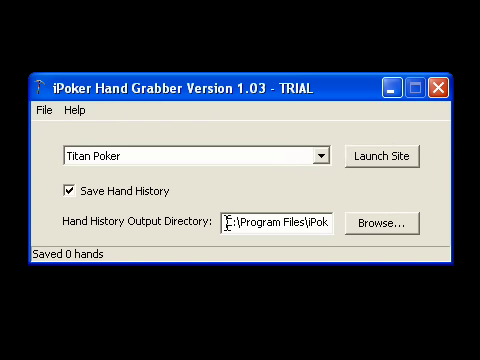
pyautogui.moveTo(470, 276)
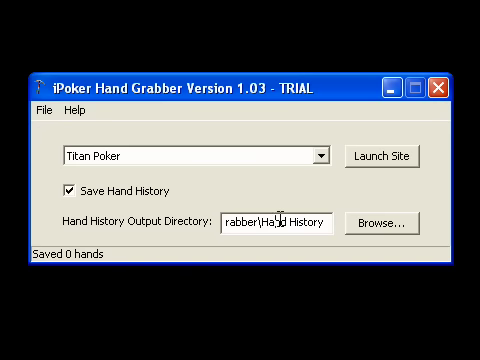
pyautogui.moveTo(416, 232)
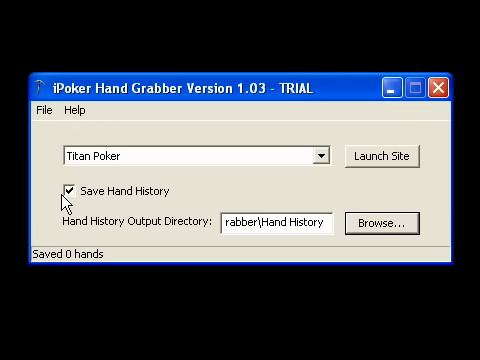
pyautogui.moveTo(68, 200)
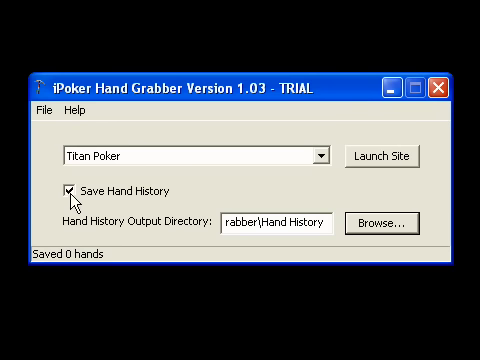
pyautogui.moveTo(90, 204)
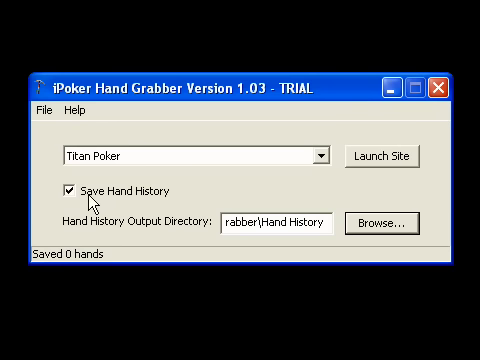
pyautogui.click(66, 192)
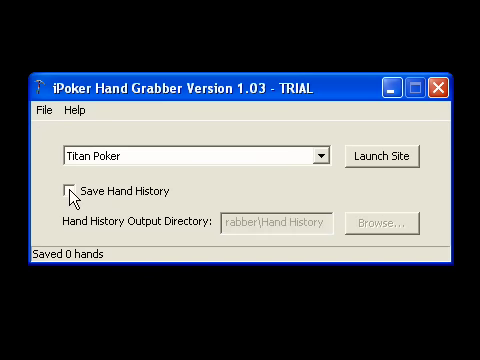
pyautogui.moveTo(324, 188)
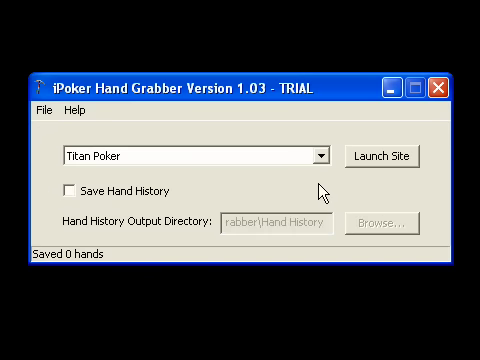
pyautogui.moveTo(68, 198)
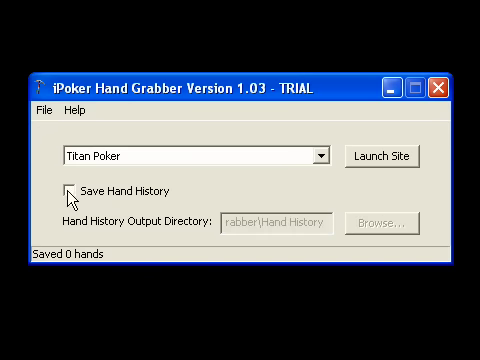
pyautogui.click(66, 192)
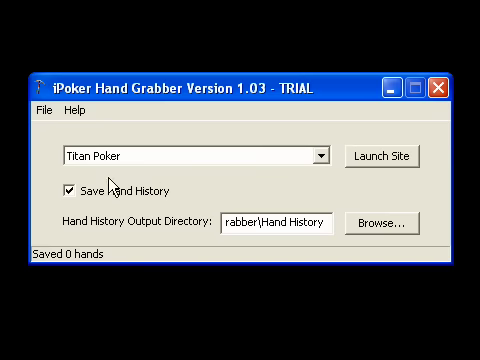
pyautogui.moveTo(210, 198)
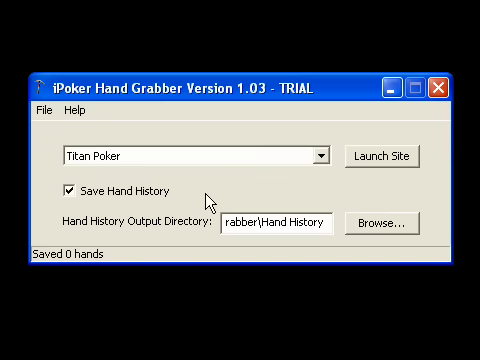
pyautogui.moveTo(322, 168)
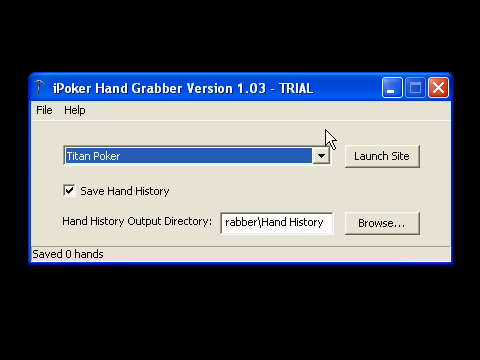
pyautogui.moveTo(400, 170)
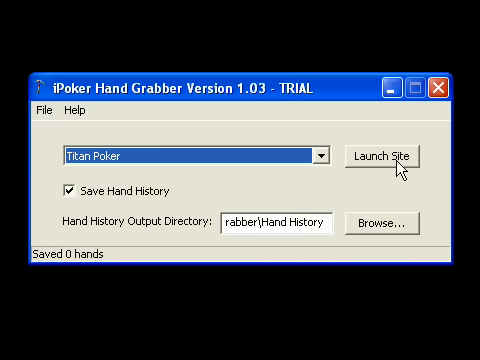
# - Launch the Titan Poker client from the grabber and reach its cash-tables lobby
pyautogui.click(384, 156)
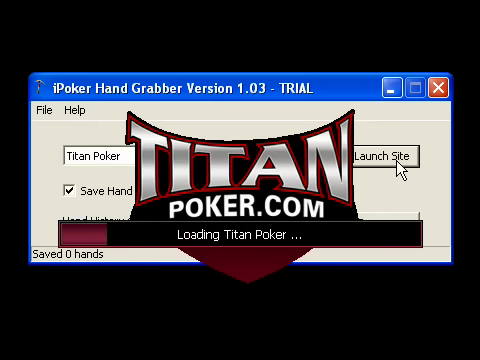
pyautogui.click(388, 162)
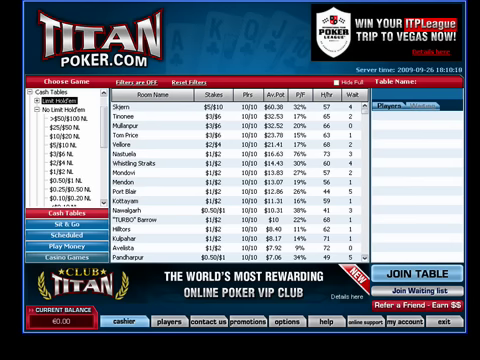
pyautogui.moveTo(228, 108)
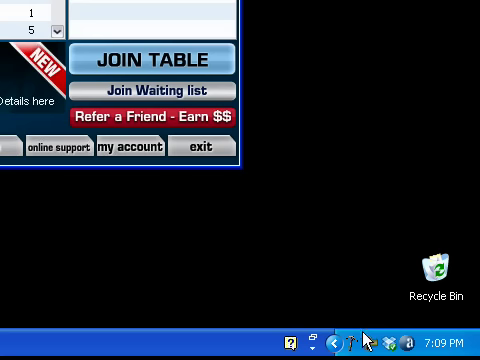
pyautogui.moveTo(370, 338)
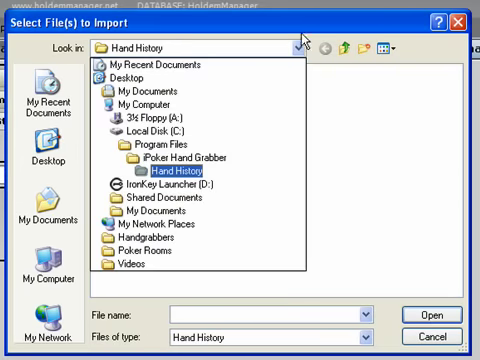
# - Browse to the grabber's Hand History folder and import both xml hand files
pyautogui.click(148, 104)
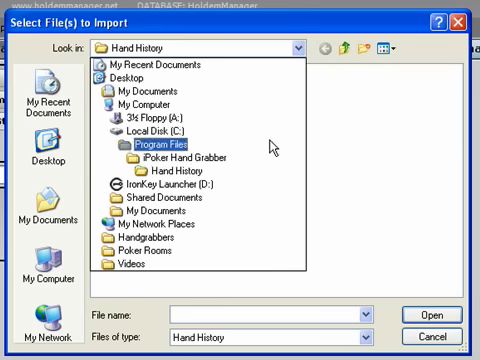
pyautogui.click(184, 168)
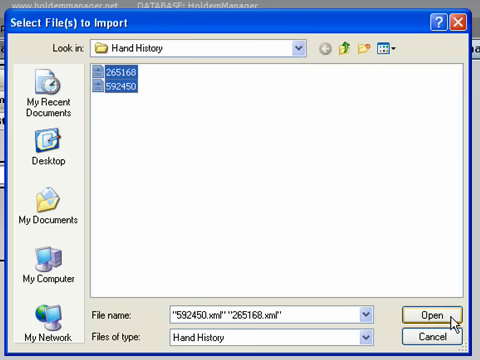
pyautogui.click(420, 312)
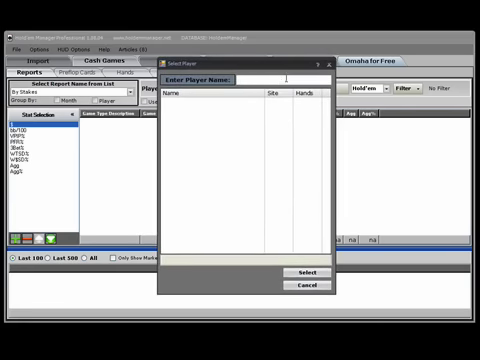
# - Filter the Select Player list by typing 'ar' to find the player to review
pyautogui.write('ar')
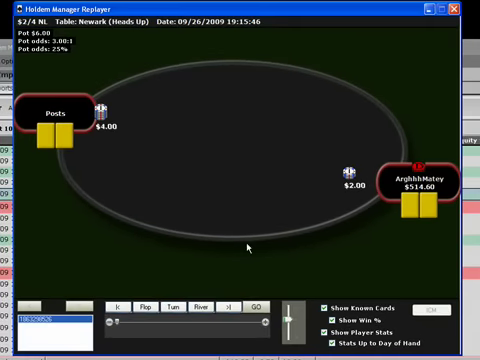
pyautogui.moveTo(256, 270)
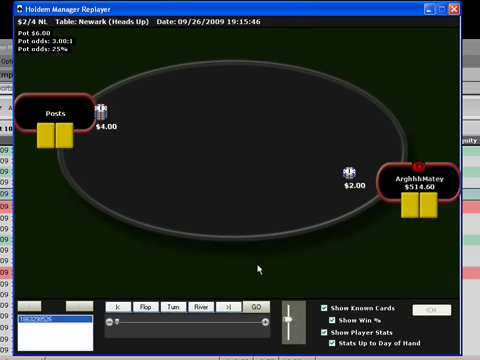
pyautogui.moveTo(310, 204)
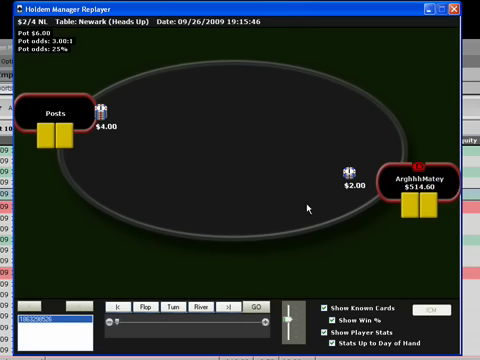
pyautogui.moveTo(322, 204)
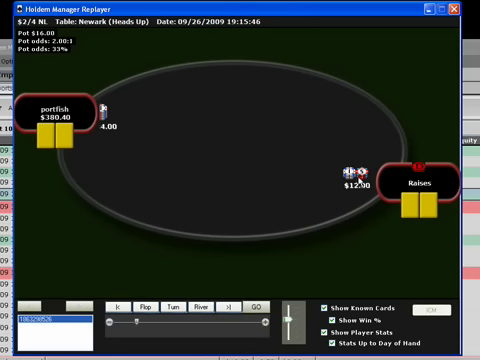
pyautogui.moveTo(358, 228)
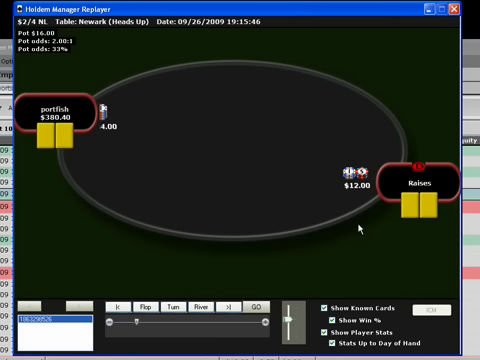
pyautogui.moveTo(378, 228)
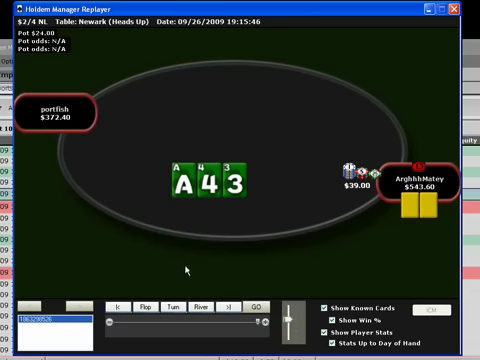
pyautogui.moveTo(220, 144)
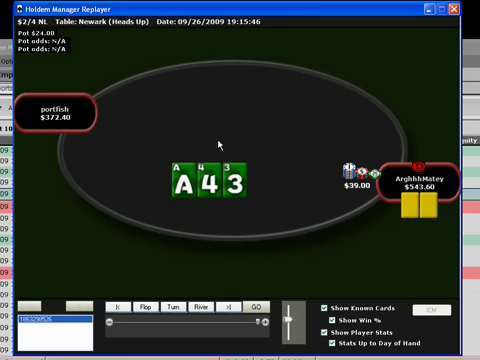
pyautogui.moveTo(416, 28)
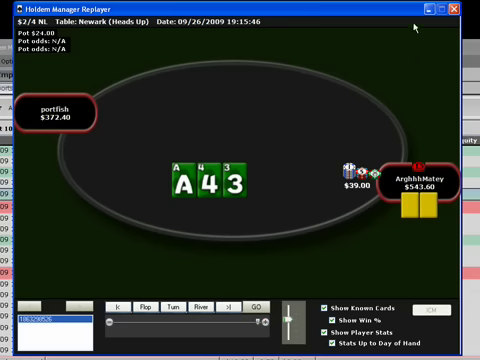